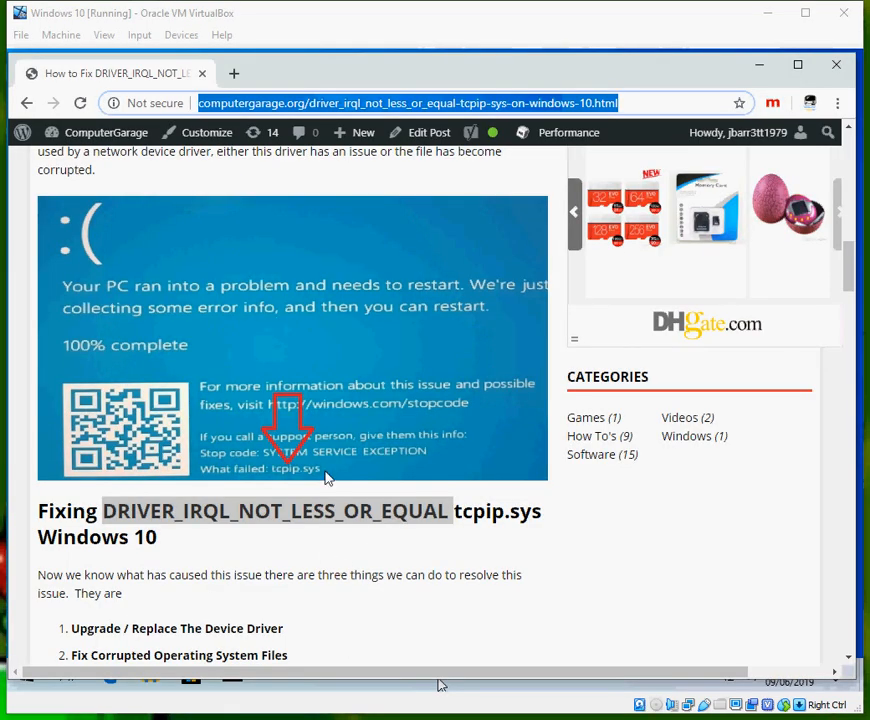
pyautogui.moveTo(345, 441)
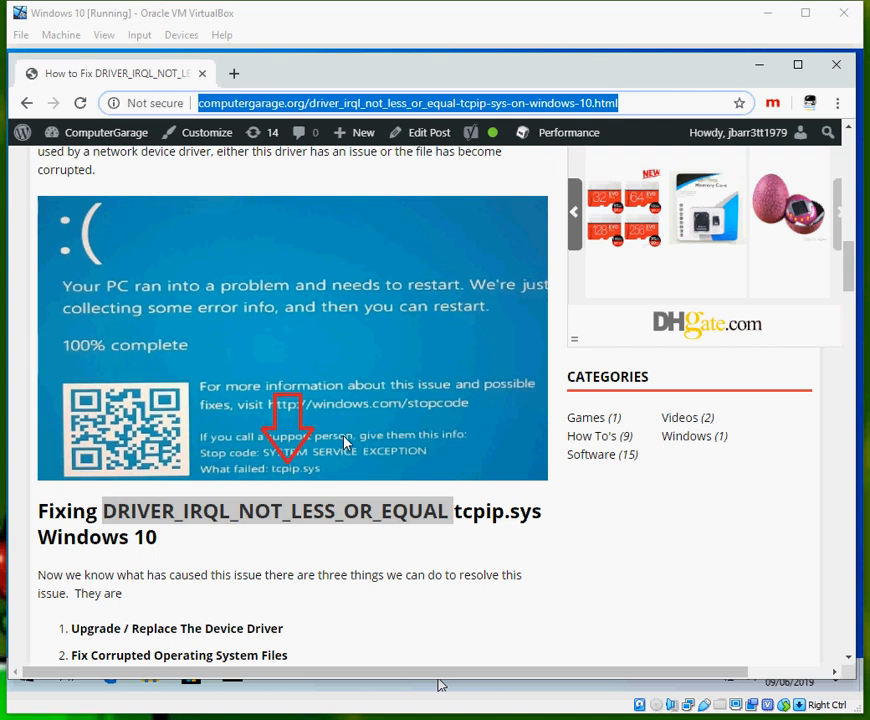
pyautogui.moveTo(403, 453)
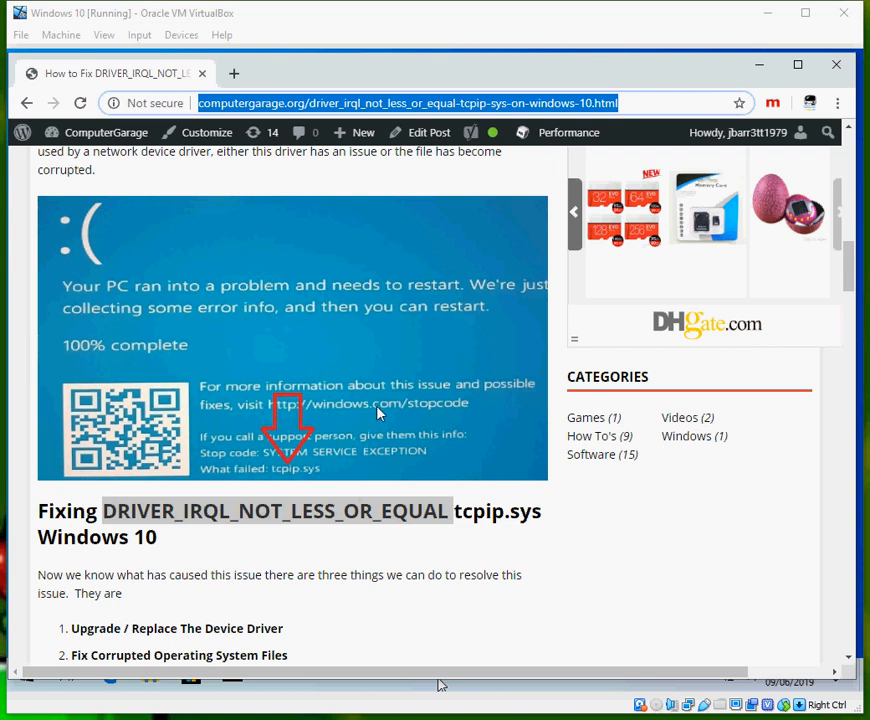
pyautogui.moveTo(207, 480)
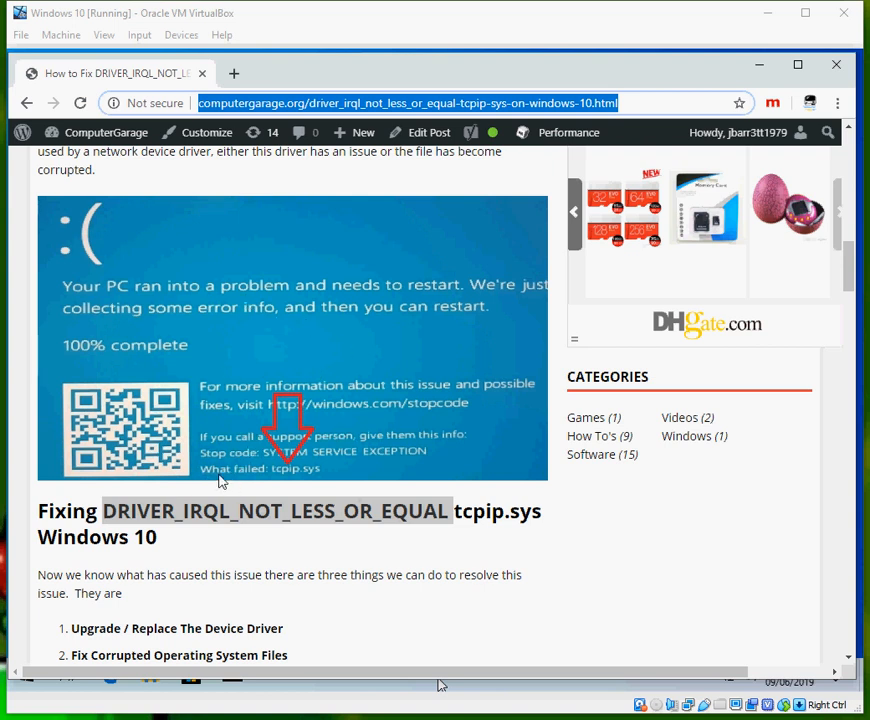
pyautogui.moveTo(247, 484)
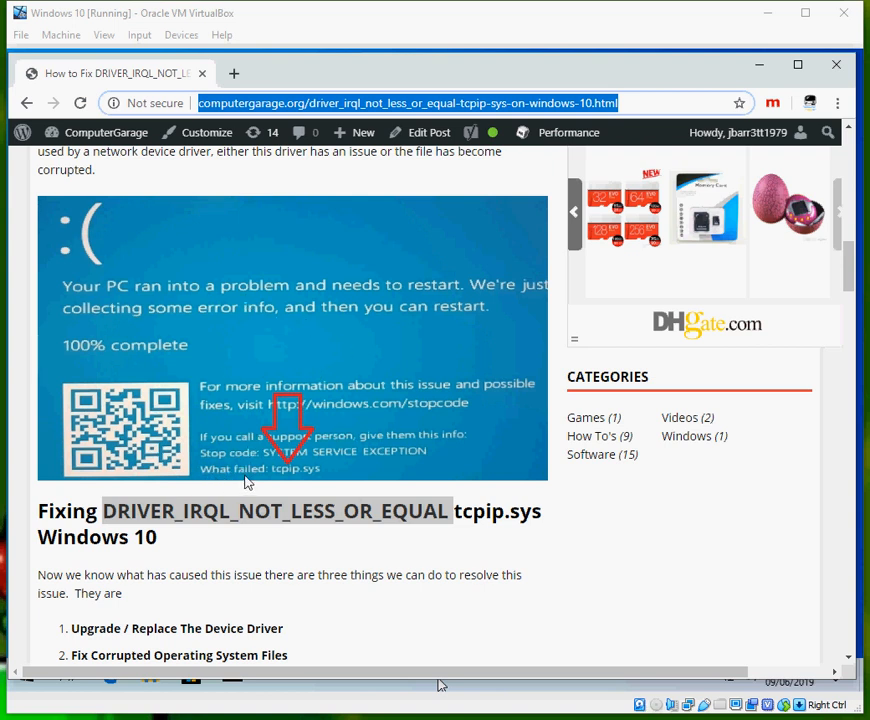
pyautogui.moveTo(248, 487)
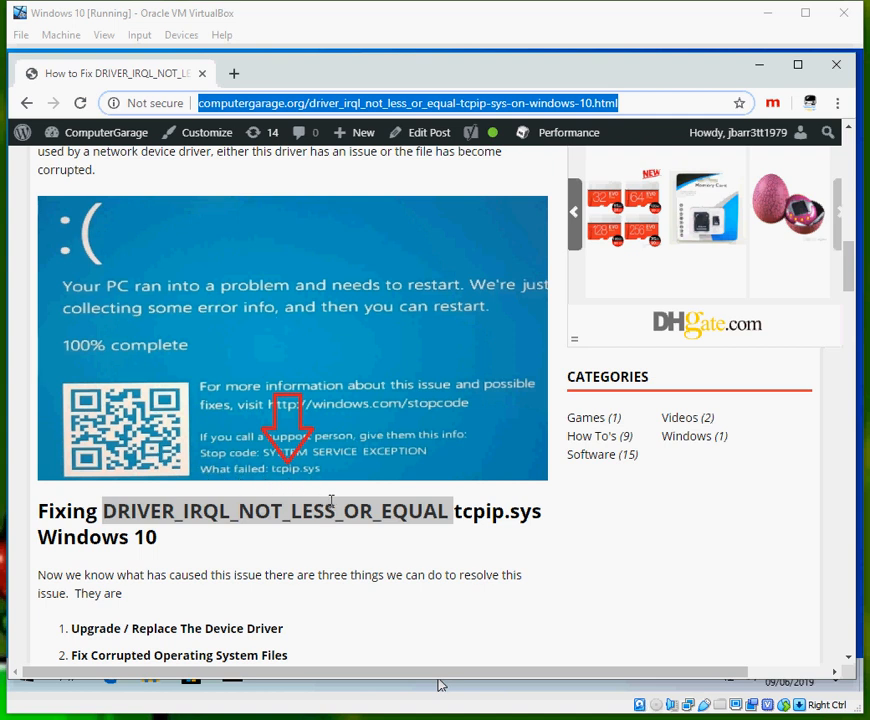
pyautogui.moveTo(313, 486)
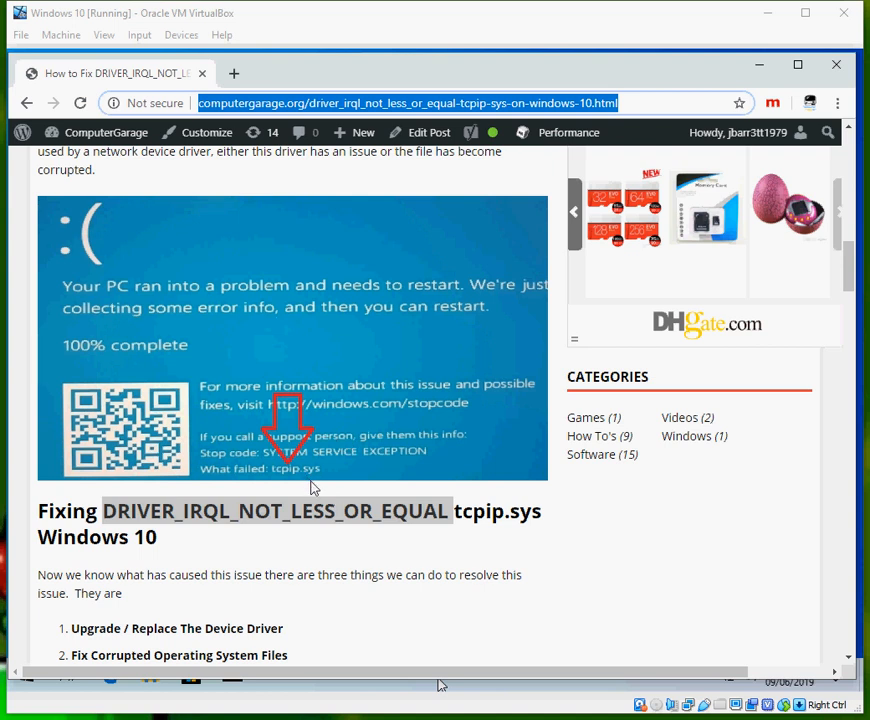
pyautogui.moveTo(309, 500)
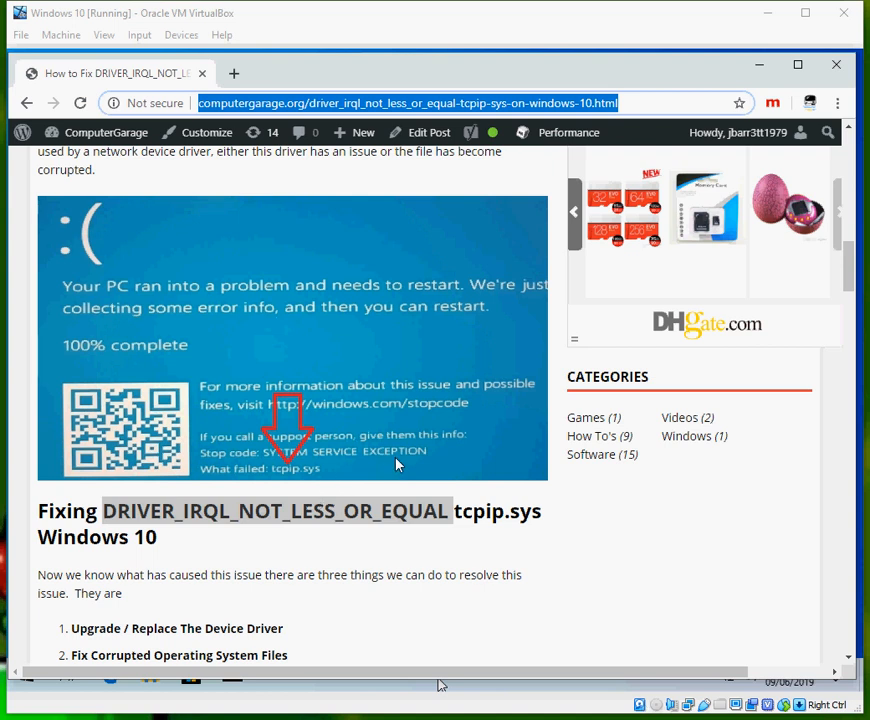
pyautogui.moveTo(591, 47)
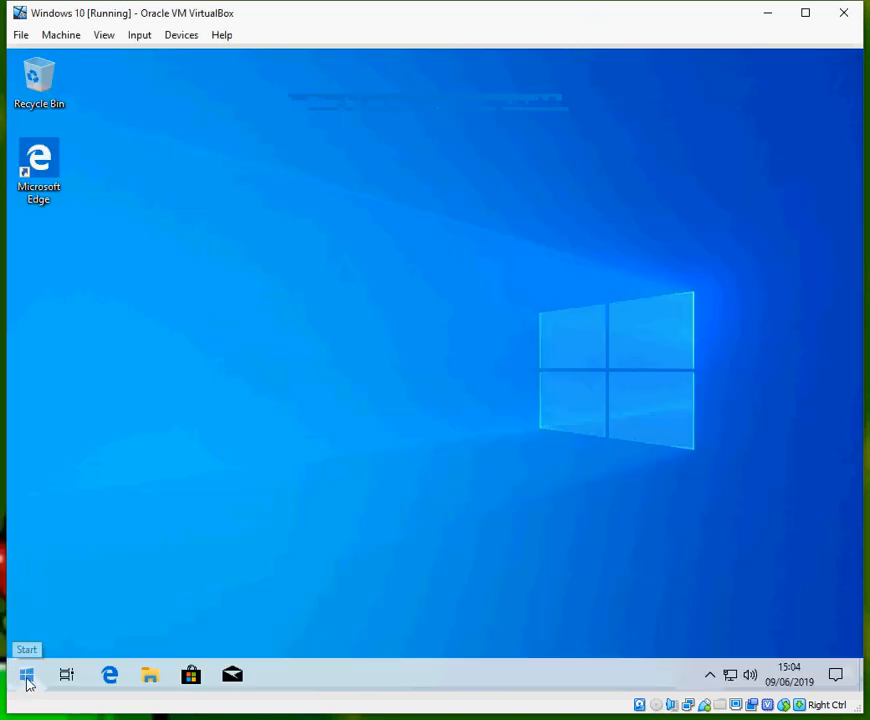
# Step: Search the Start menu for "device manager" and launch it
pyautogui.click(24, 674)
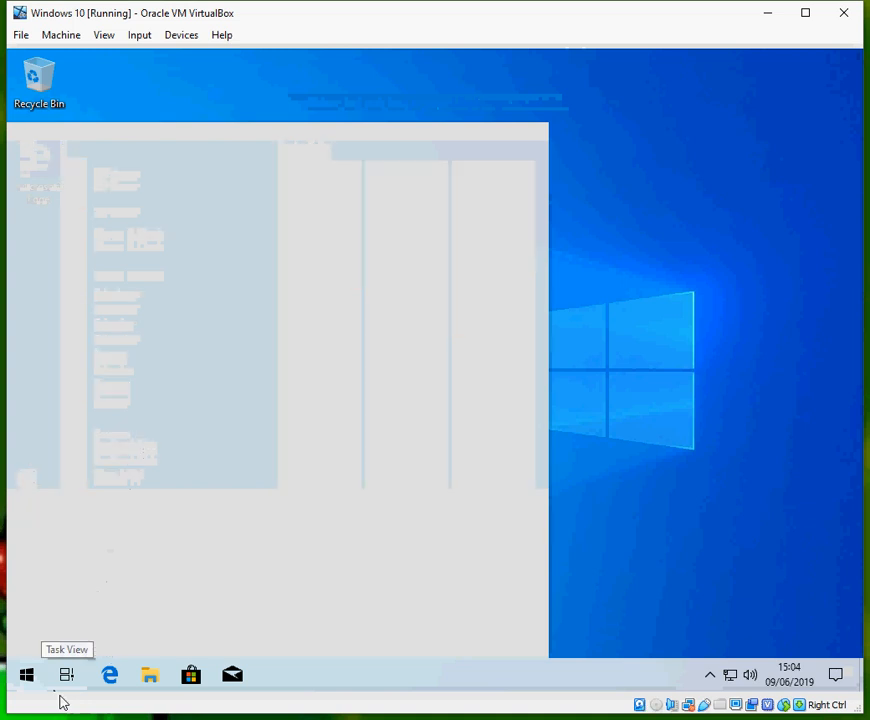
pyautogui.write('device manager')
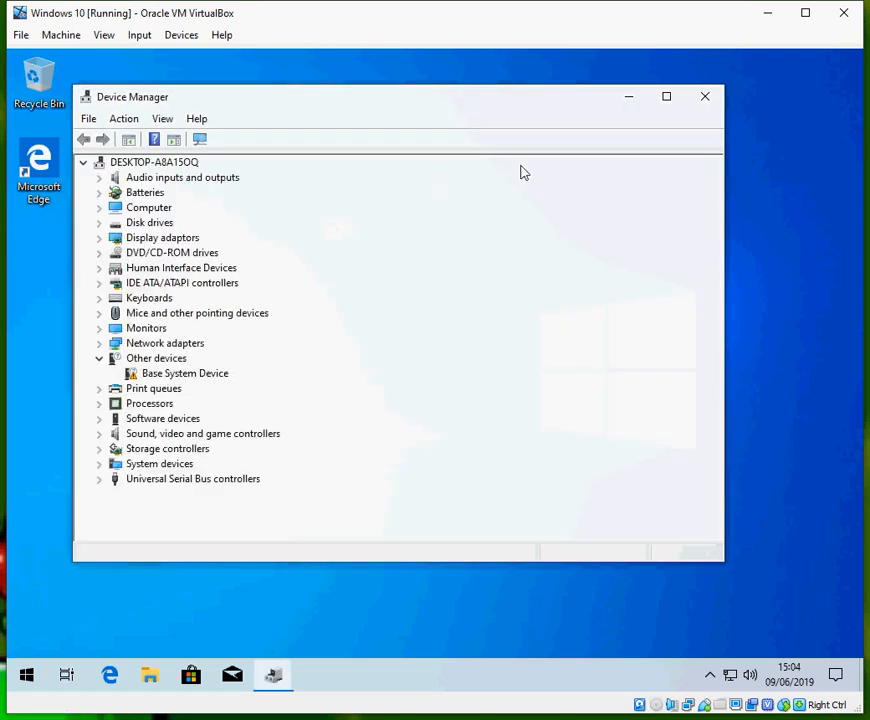
# Step: Maximize Device Manager and open the Intel(R) PRO/1000 MT Desktop Adapter's Properties
pyautogui.click(663, 96)
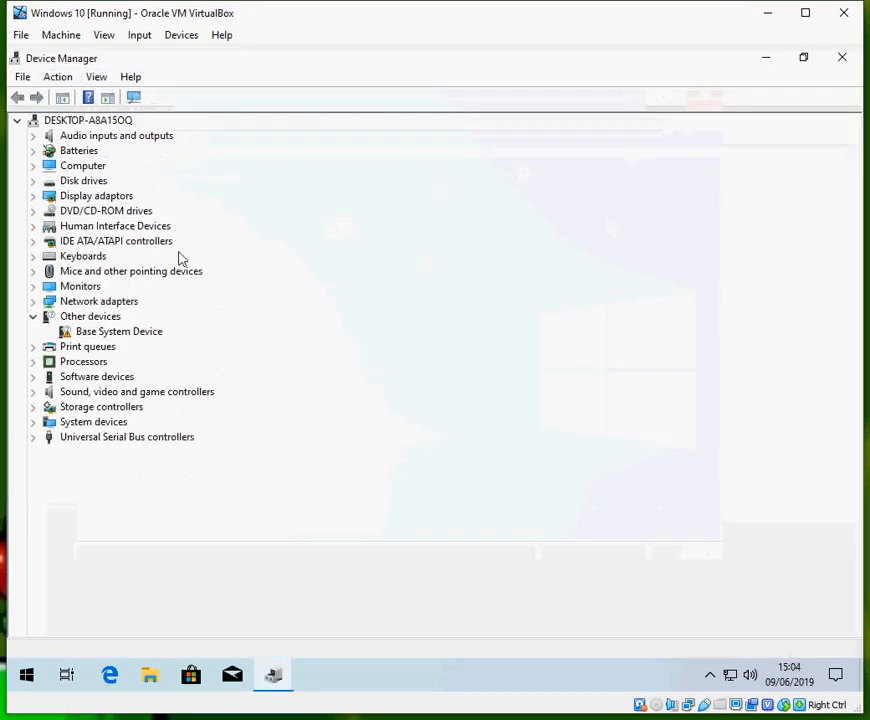
pyautogui.moveTo(150, 367)
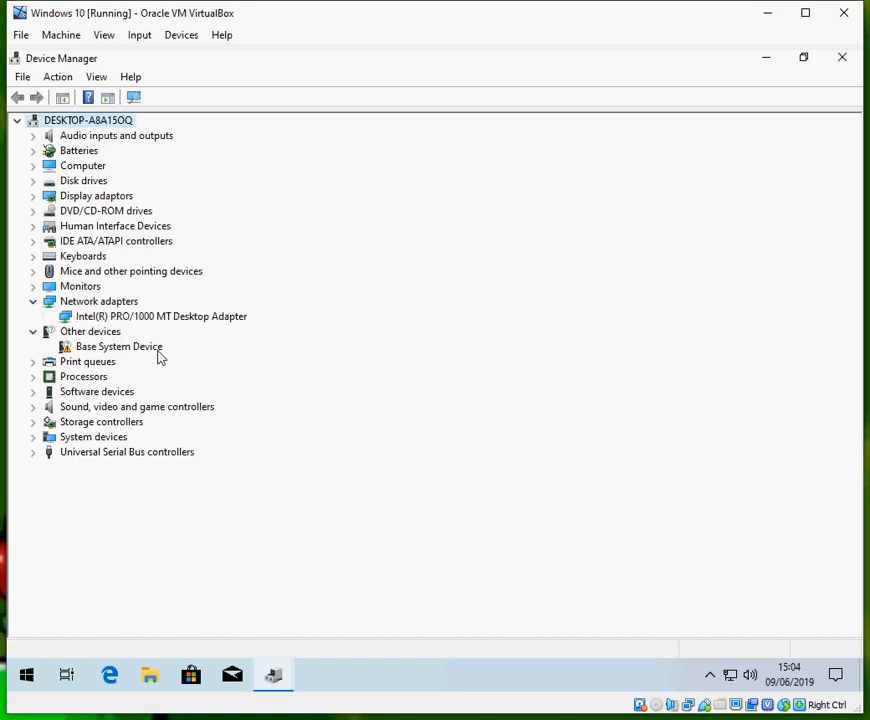
pyautogui.click(161, 316)
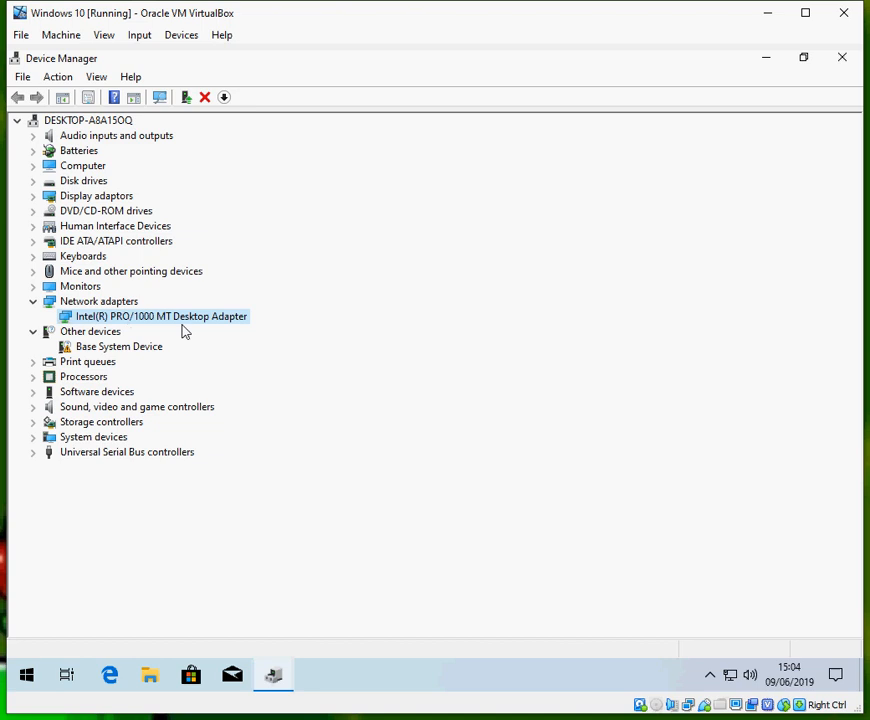
pyautogui.rightClick(160, 316)
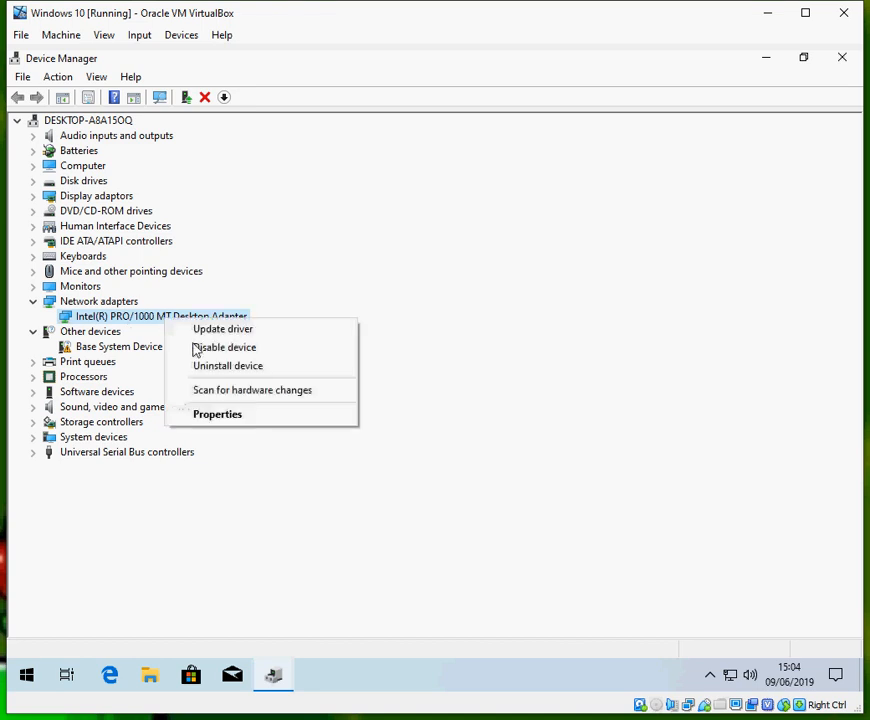
pyautogui.click(216, 414)
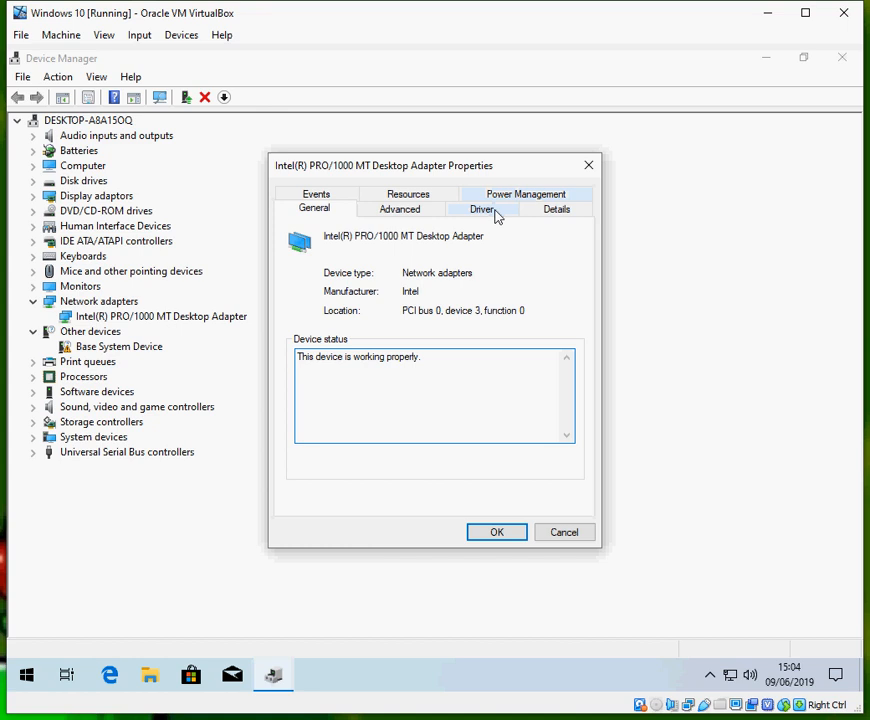
# Step: Review the adapter's Microsoft driver version 8.4.13.0, then cancel the properties dialog
pyautogui.click(482, 208)
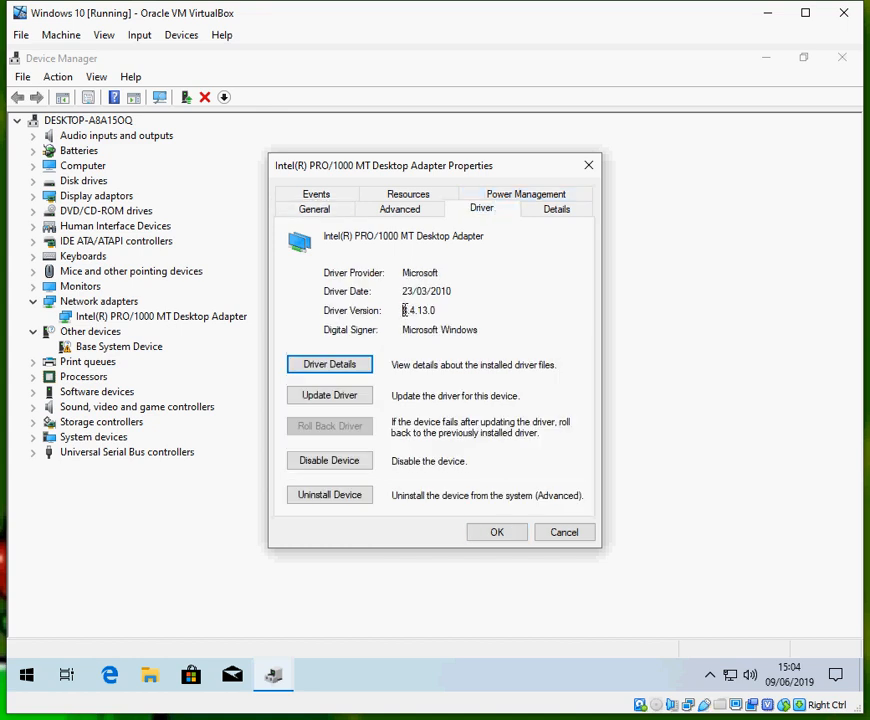
pyautogui.doubleClick(418, 310)
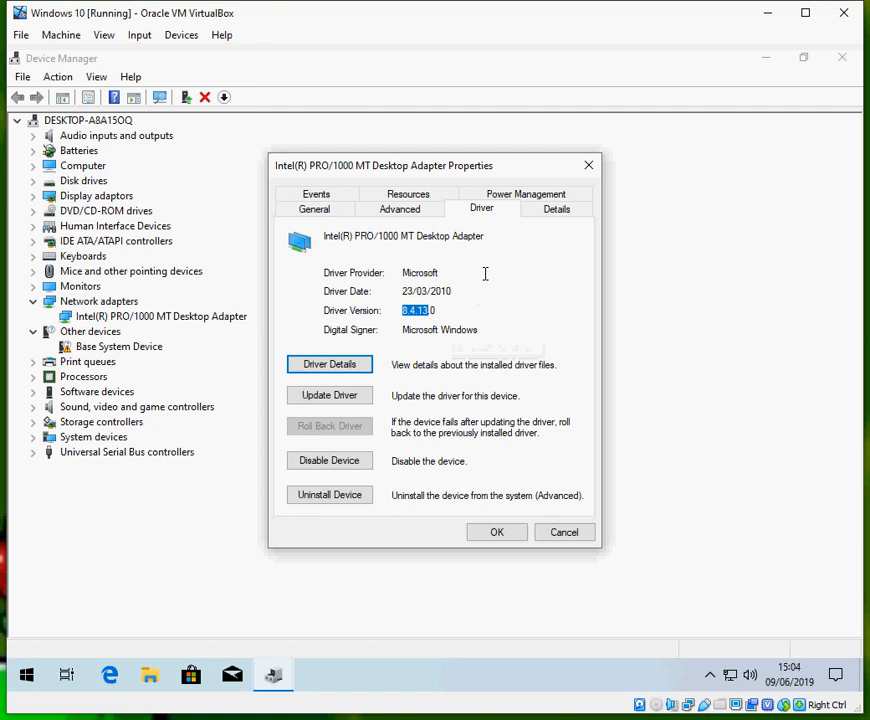
pyautogui.moveTo(427, 331)
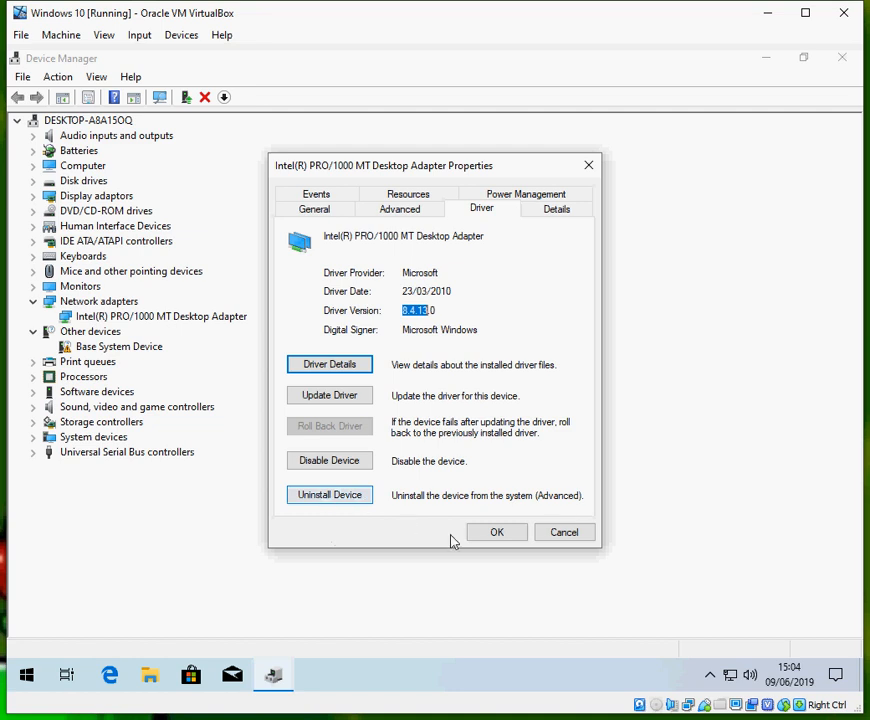
pyautogui.moveTo(497, 532)
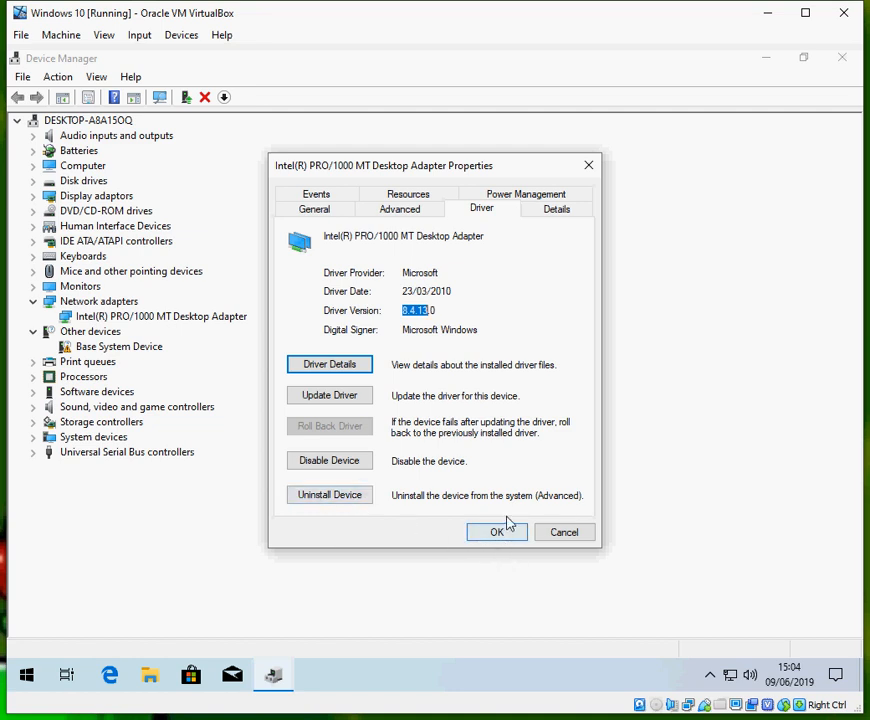
pyautogui.moveTo(553, 449)
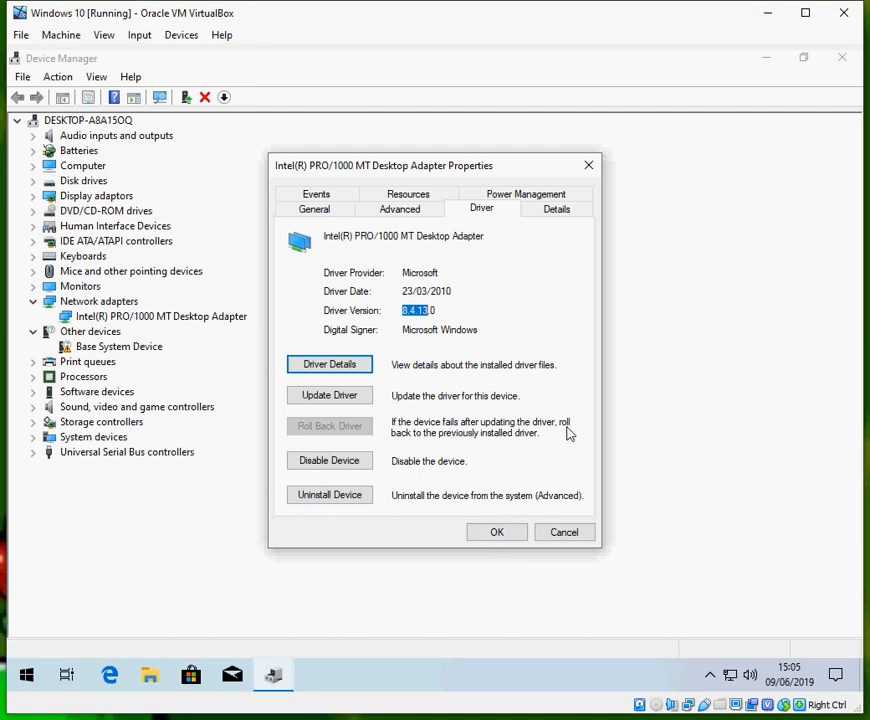
pyautogui.moveTo(565, 420)
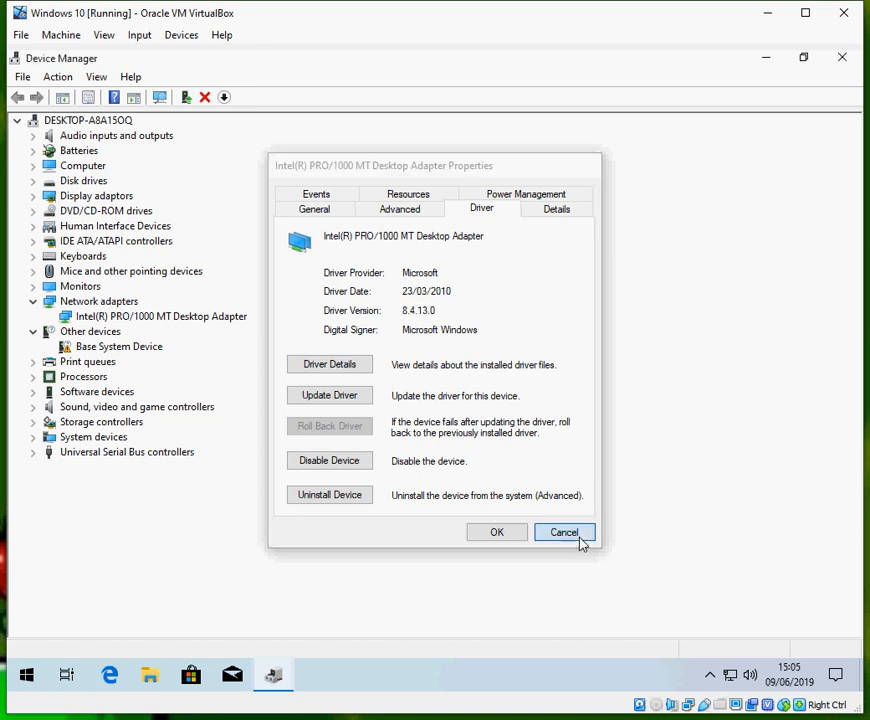
pyautogui.click(564, 532)
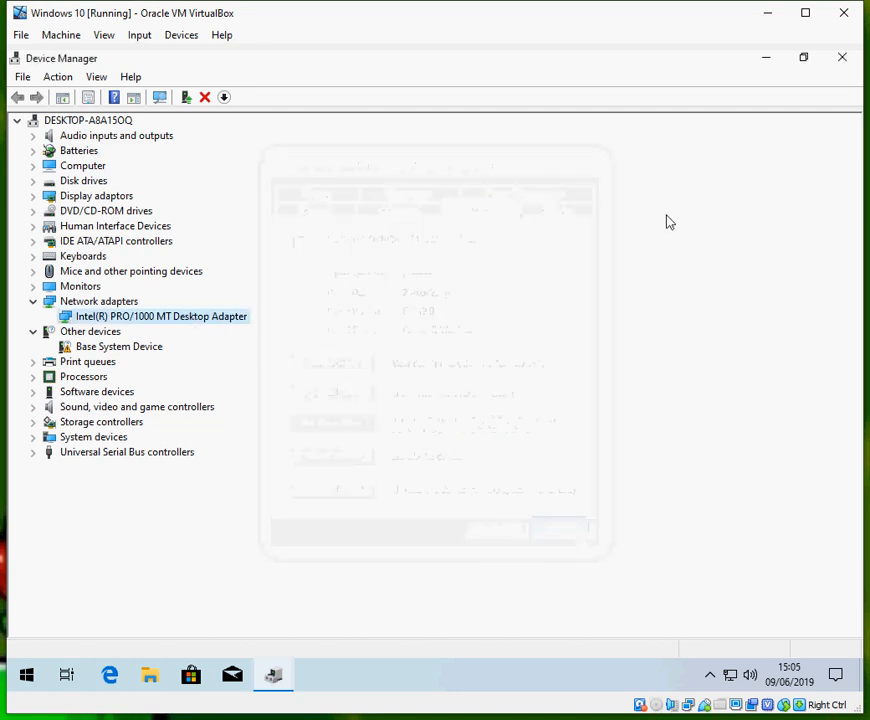
# Step: Close Device Manager and run Command Prompt as administrator from a Start search for cmd
pyautogui.click(837, 57)
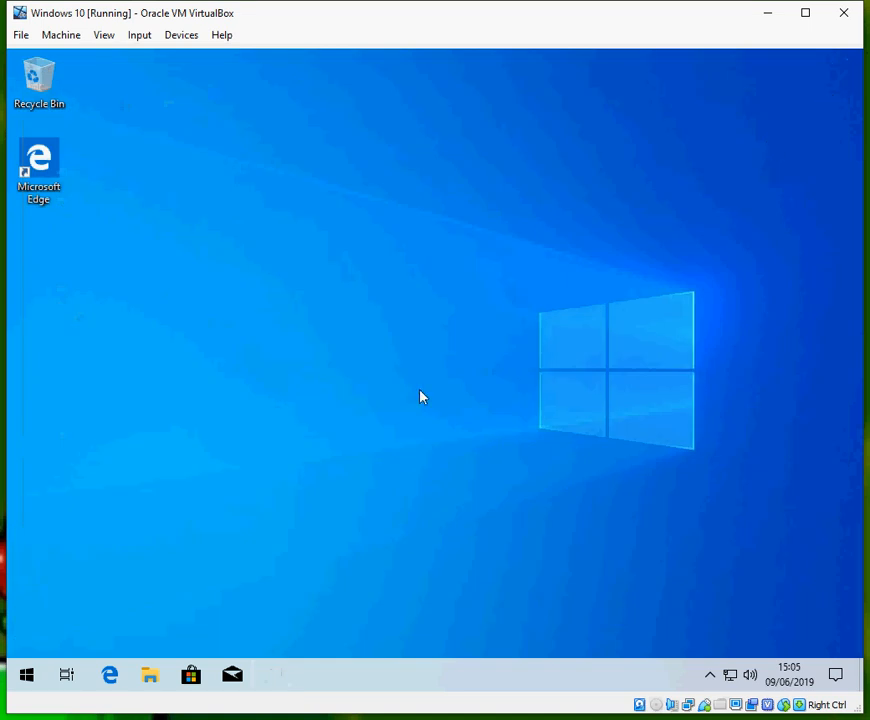
pyautogui.moveTo(10, 667)
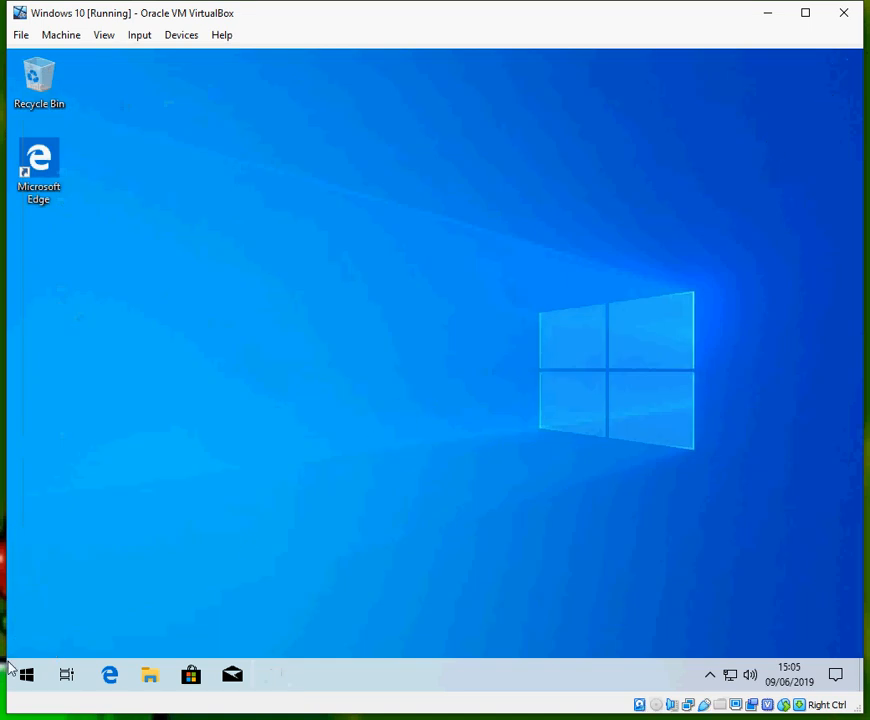
pyautogui.click(27, 674)
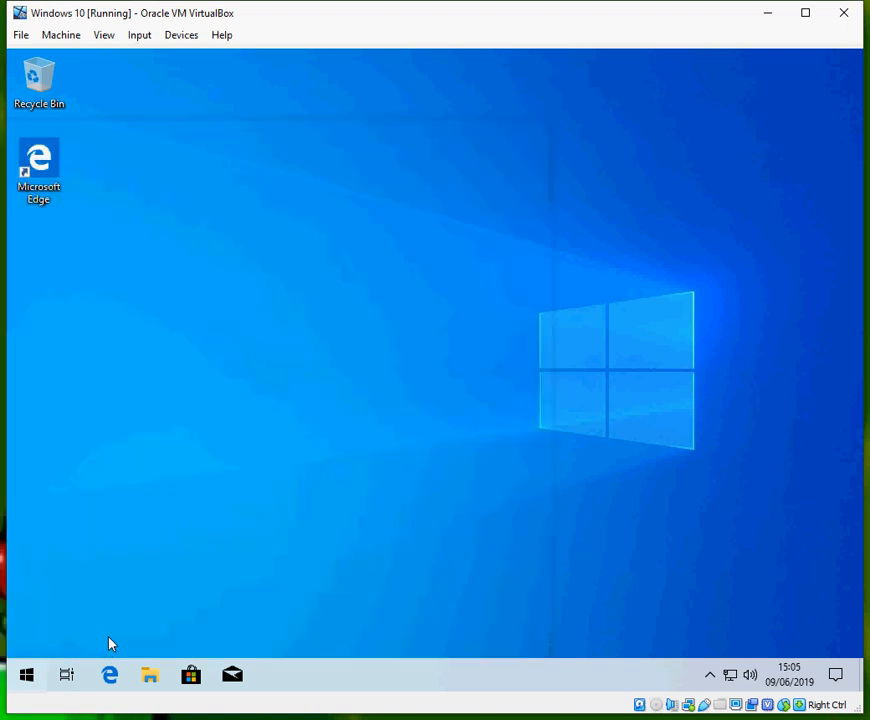
pyautogui.write('cmd')
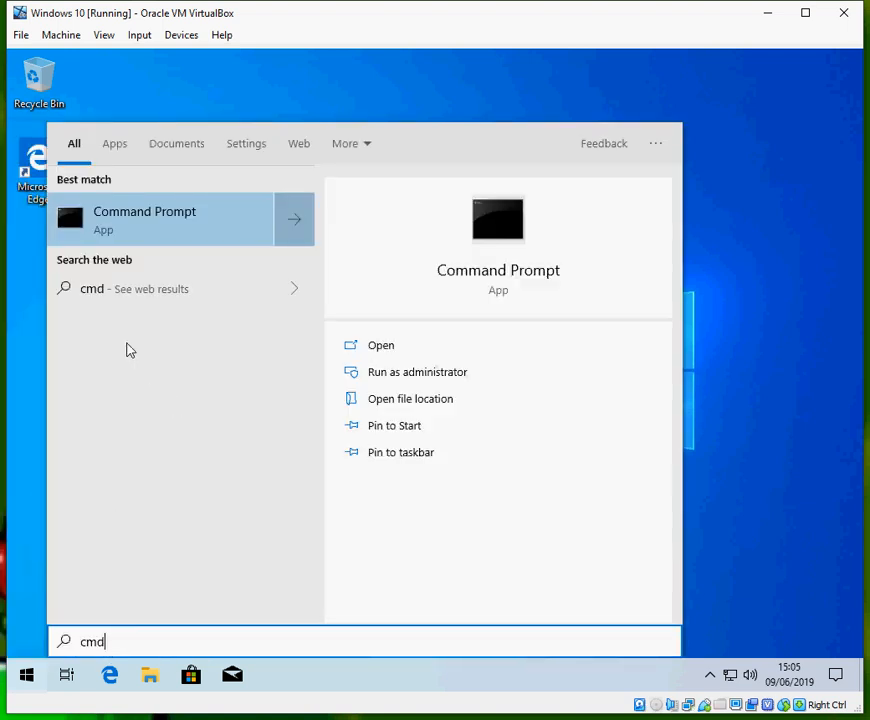
pyautogui.rightClick(144, 219)
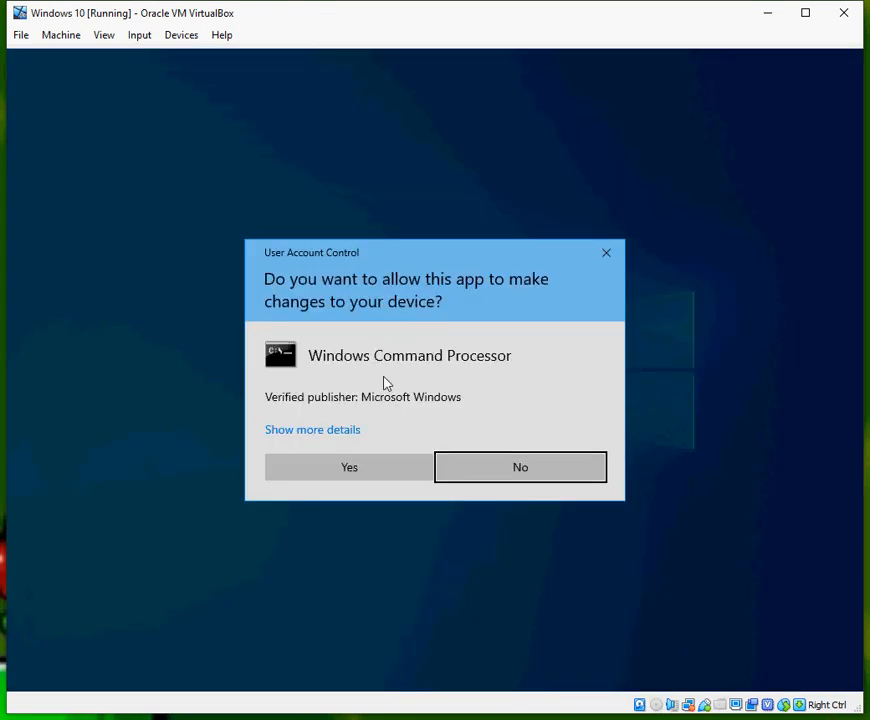
pyautogui.moveTo(369, 463)
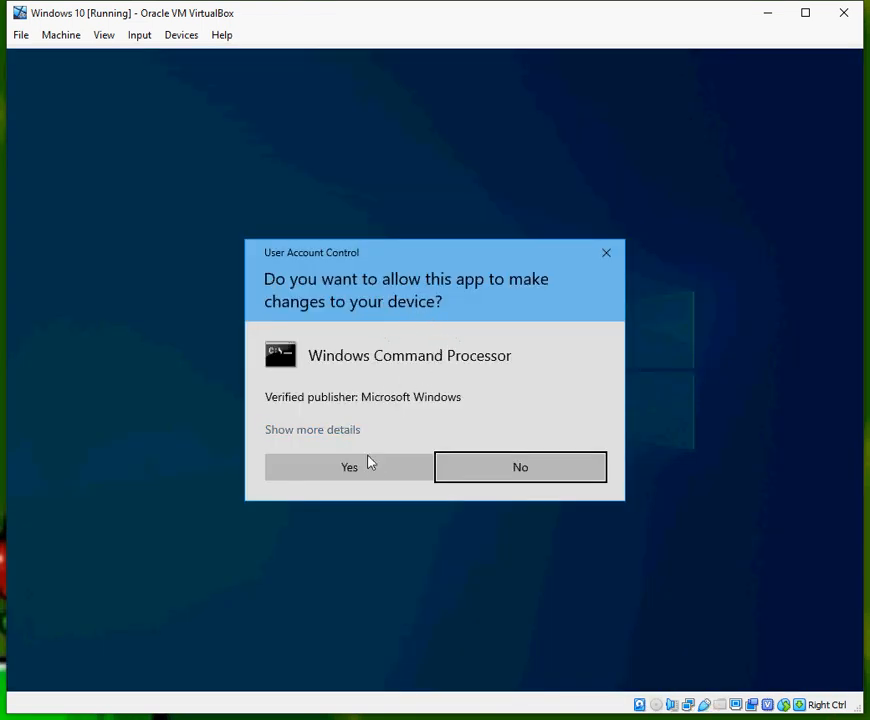
# Step: Allow elevation, run chkdsk C: /f /r, and confirm with y to schedule it at restart
pyautogui.click(348, 467)
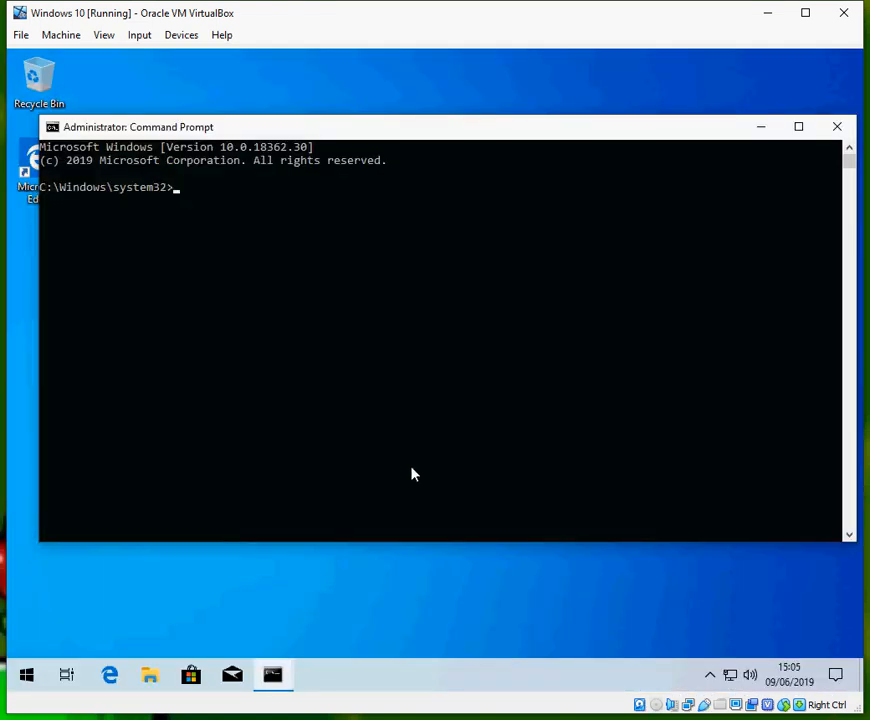
pyautogui.write('ch')
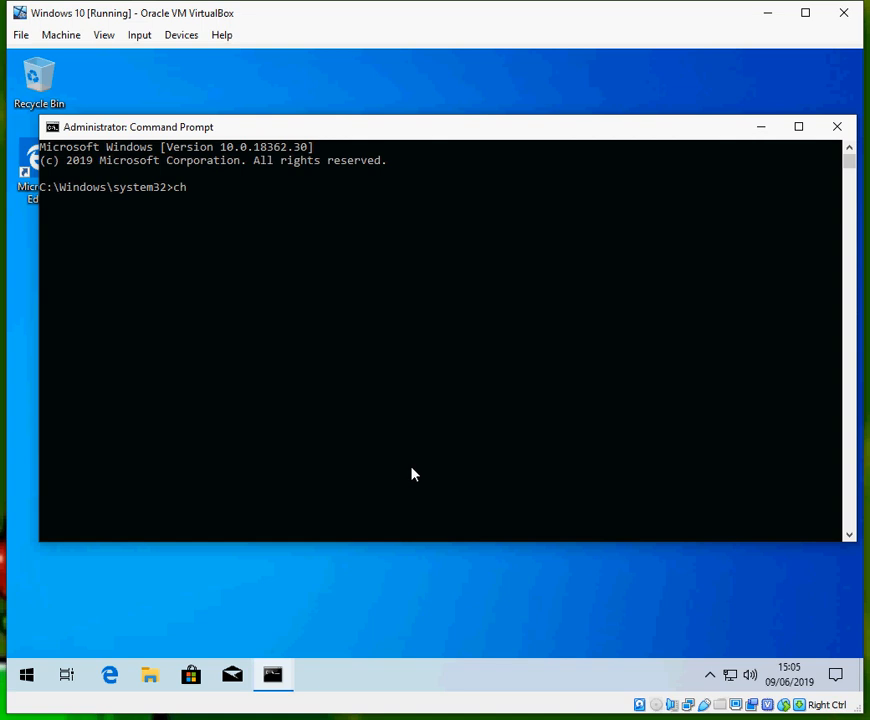
pyautogui.write('dsk')
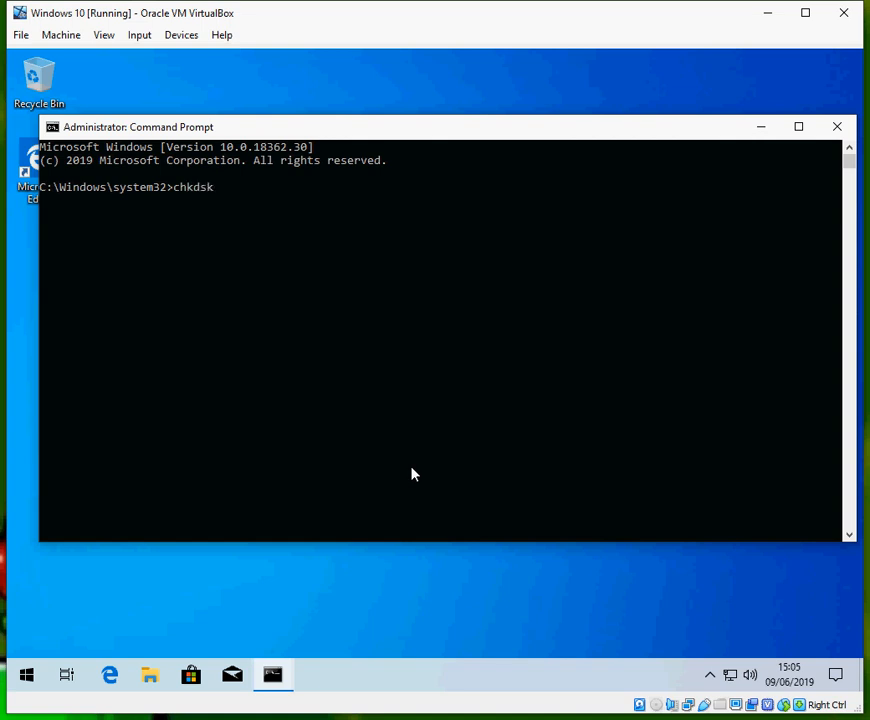
pyautogui.write('C: /')
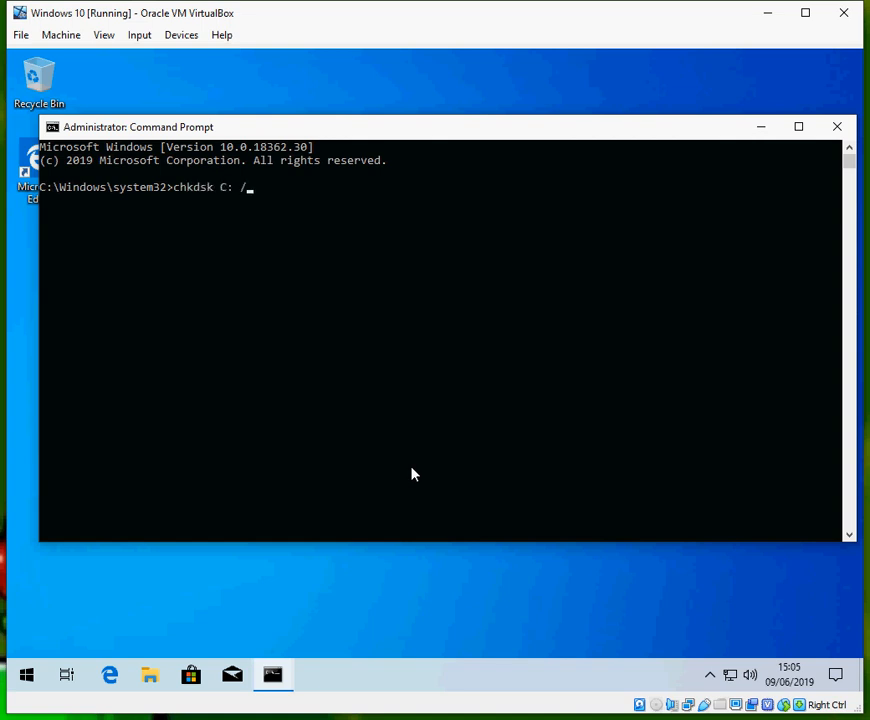
pyautogui.write('f /r')
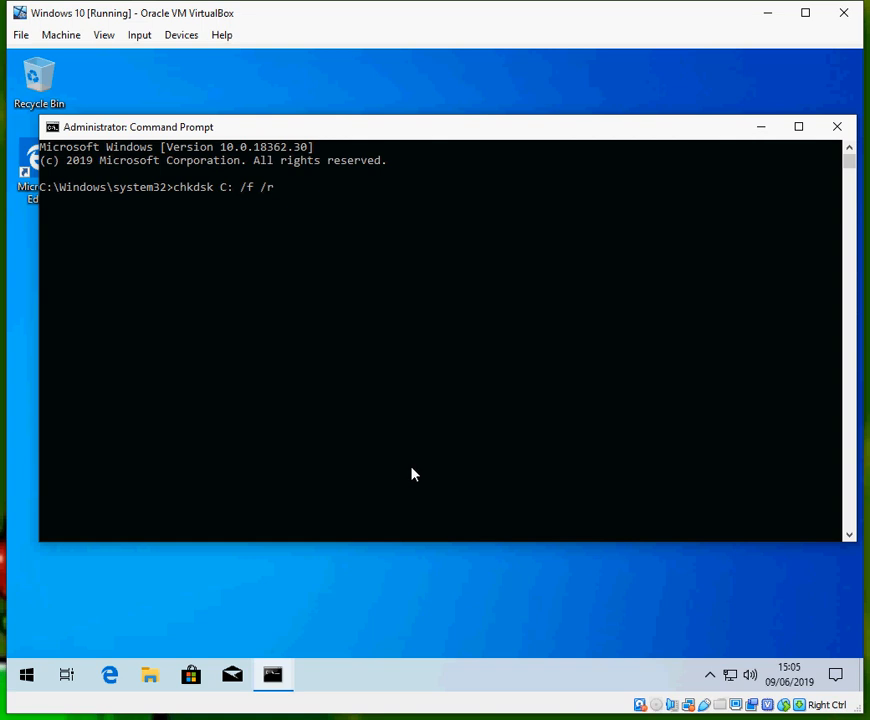
pyautogui.press('Enter')
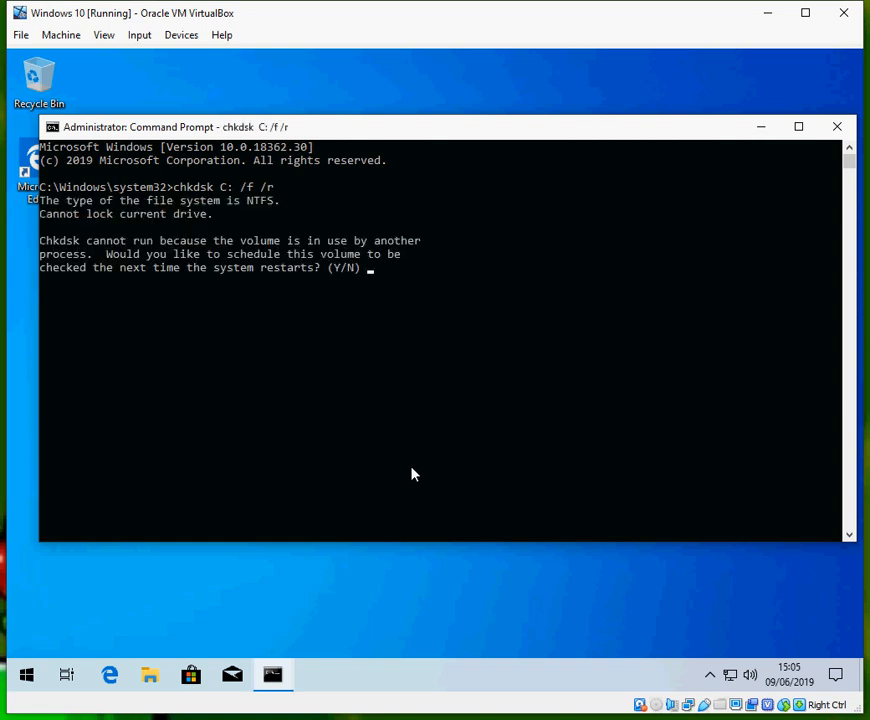
pyautogui.write('y')
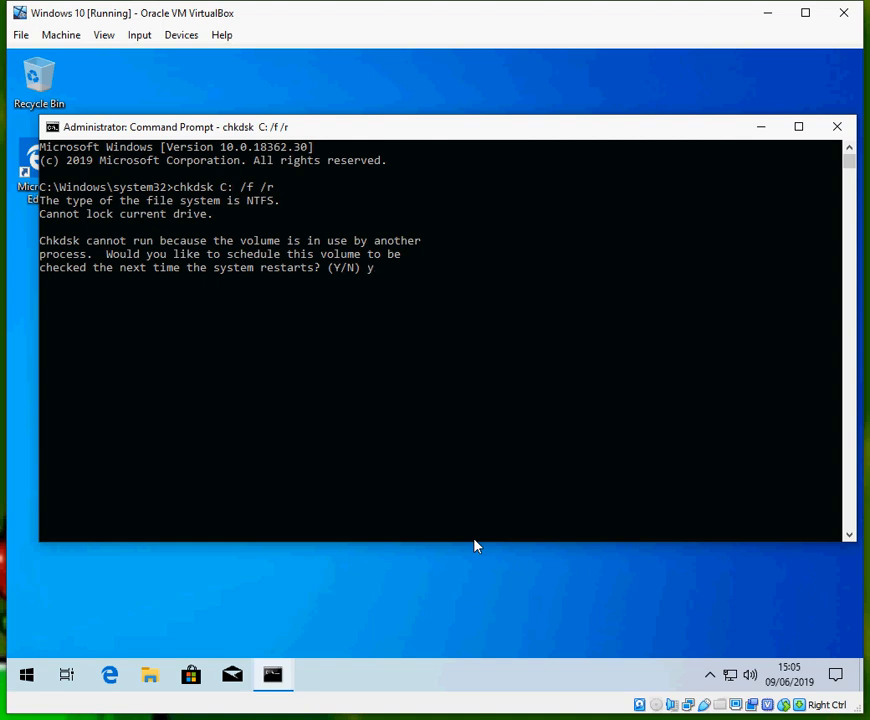
pyautogui.press('enter')
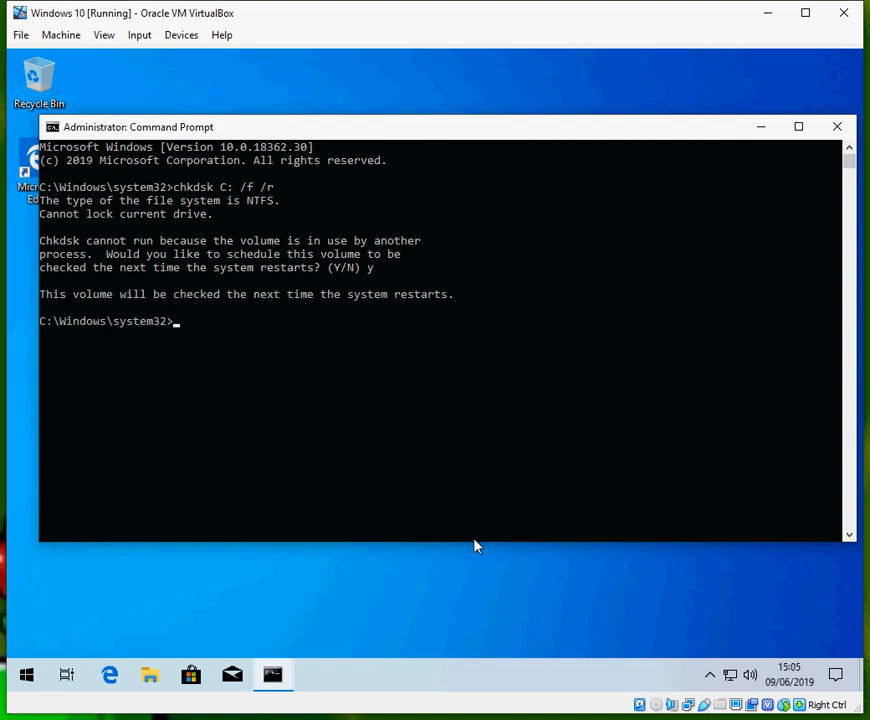